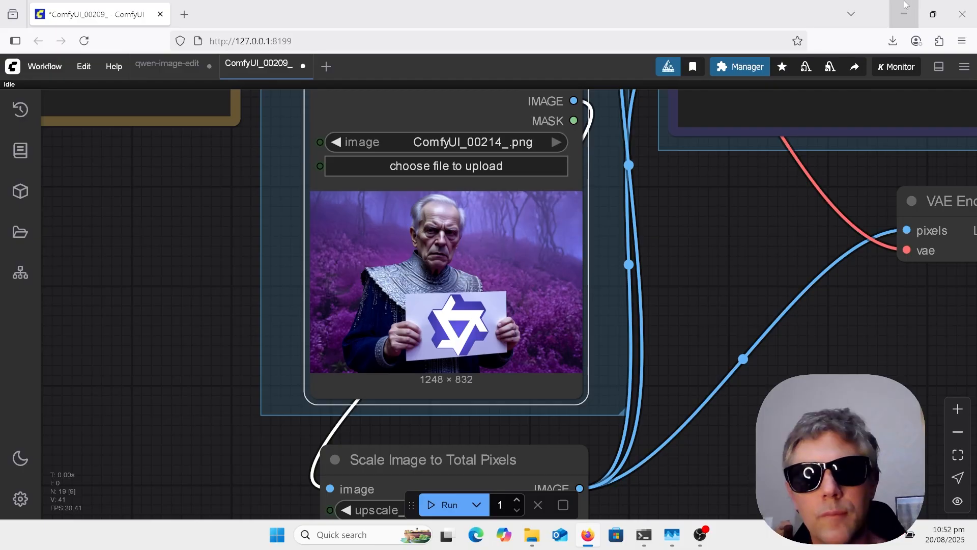
pyautogui.moveTo(903, 13)
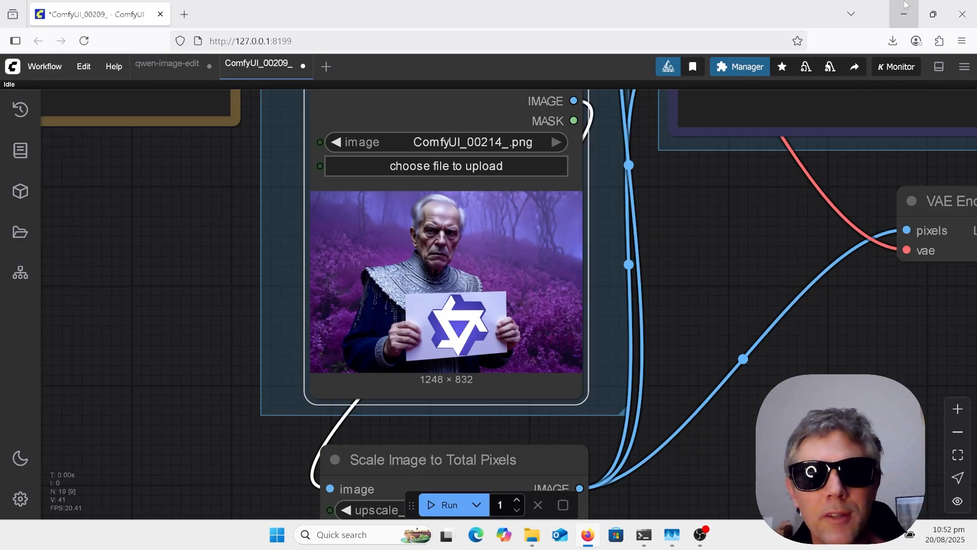
pyautogui.moveTo(831, 173)
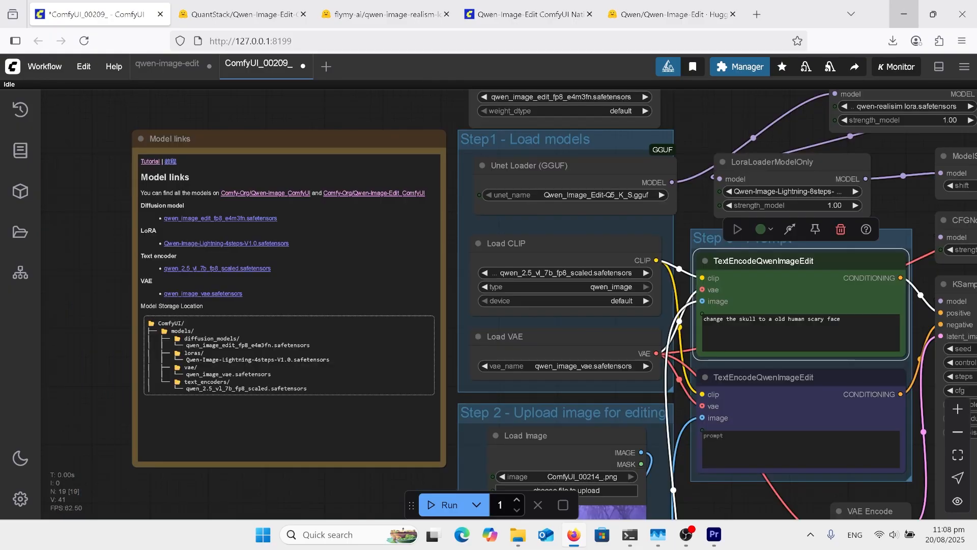
# - Scroll the canvas to the Unet Loader (GGUF), both LoraLoaderModelOnly nodes and ModelSamplingAuraFlow
pyautogui.scroll(-3)
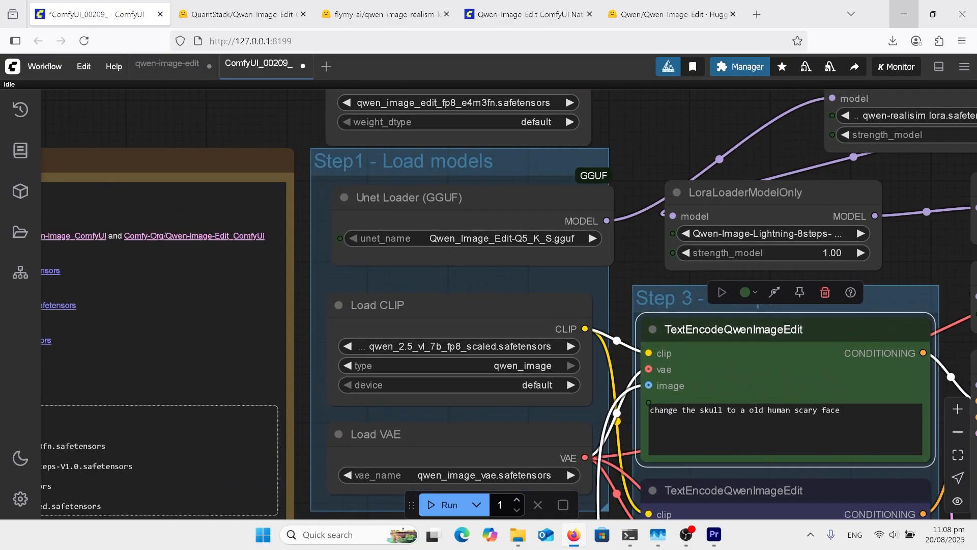
pyautogui.scroll(-3)
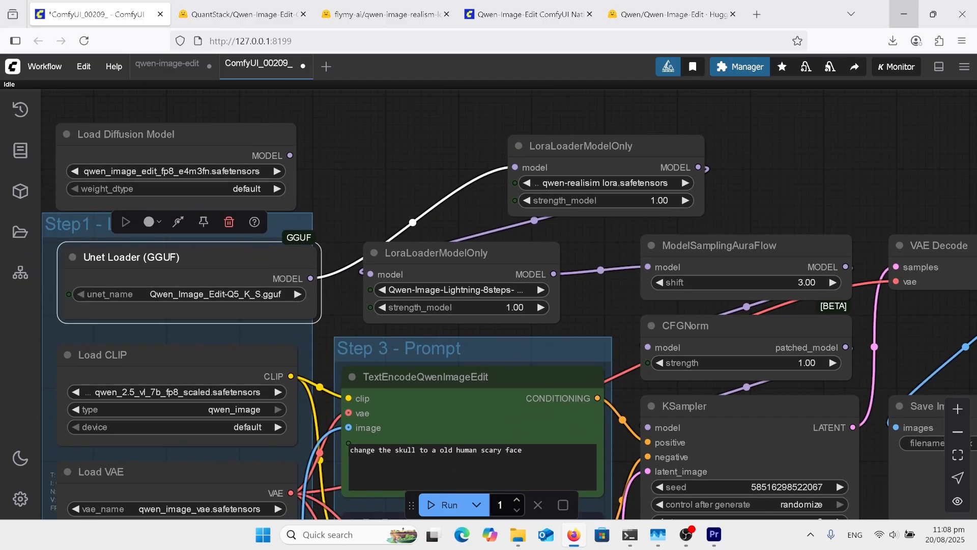
# - Scroll to the Qwen prompt encoders, Load Image node and the 8-step euler/beta KSampler
pyautogui.scroll(-3)
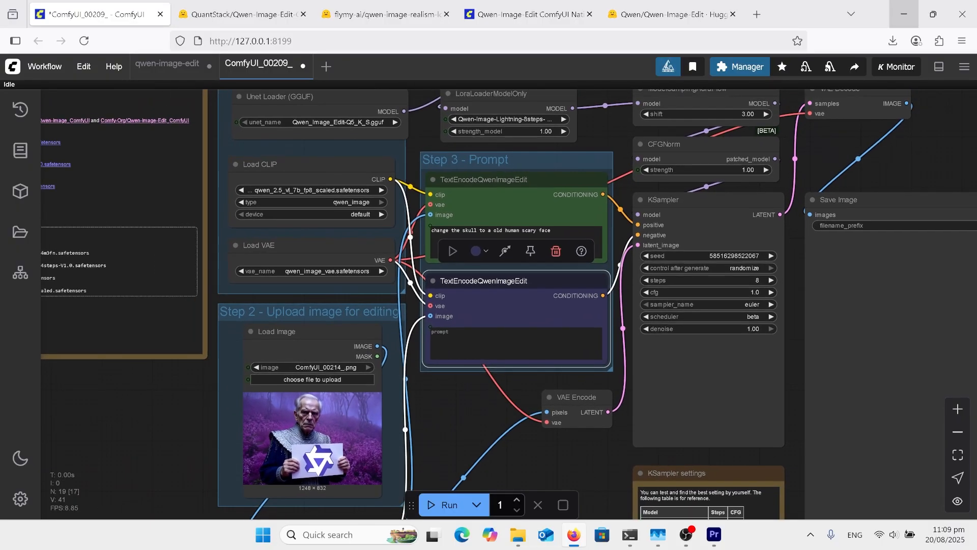
pyautogui.scroll(-3)
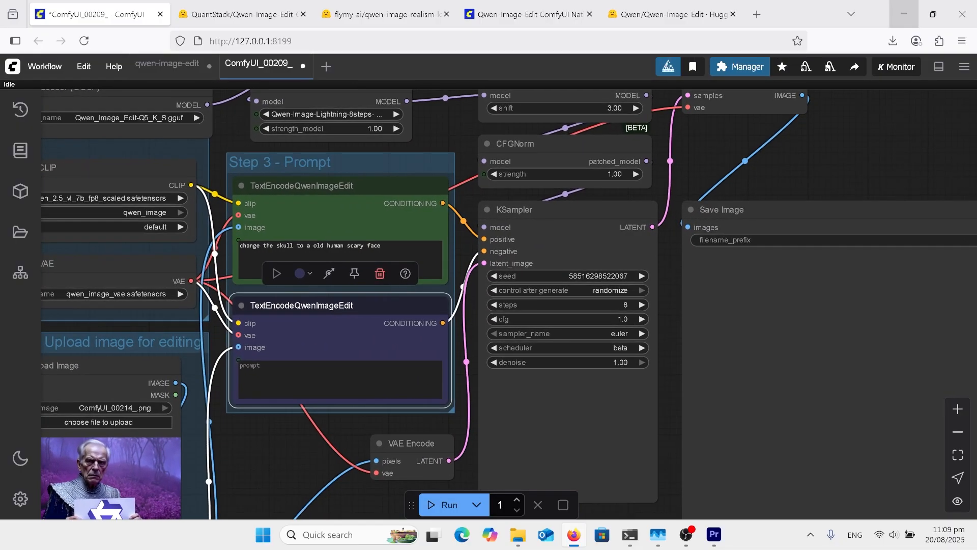
# - Read the Qwen-Image-Edit docs tutorial's workflow file, model download list and steps
pyautogui.click(526, 14)
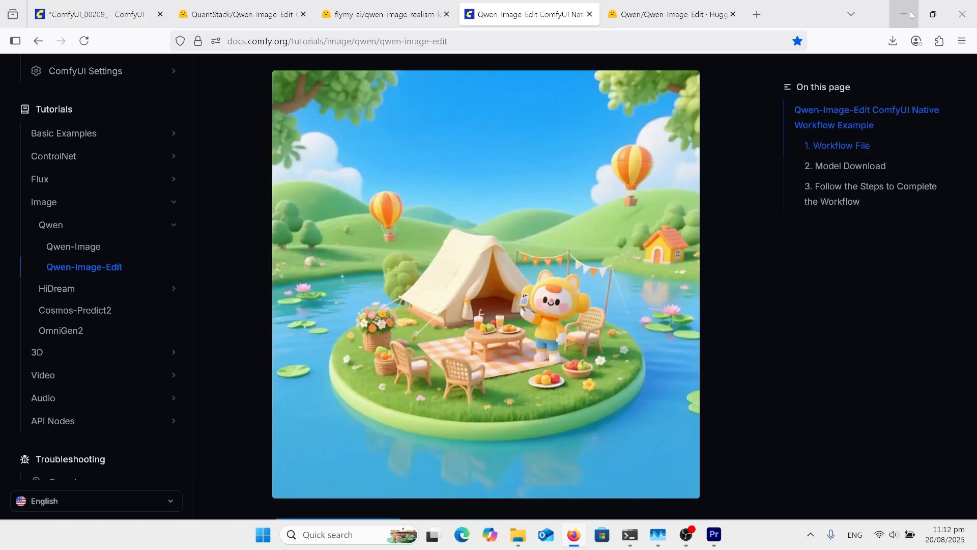
pyautogui.moveTo(712, 345)
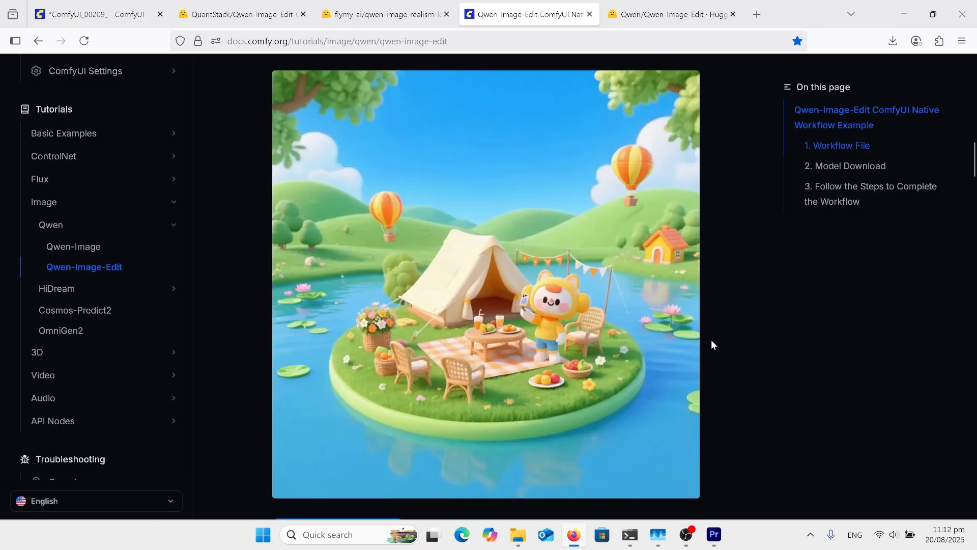
pyautogui.scroll(-3)
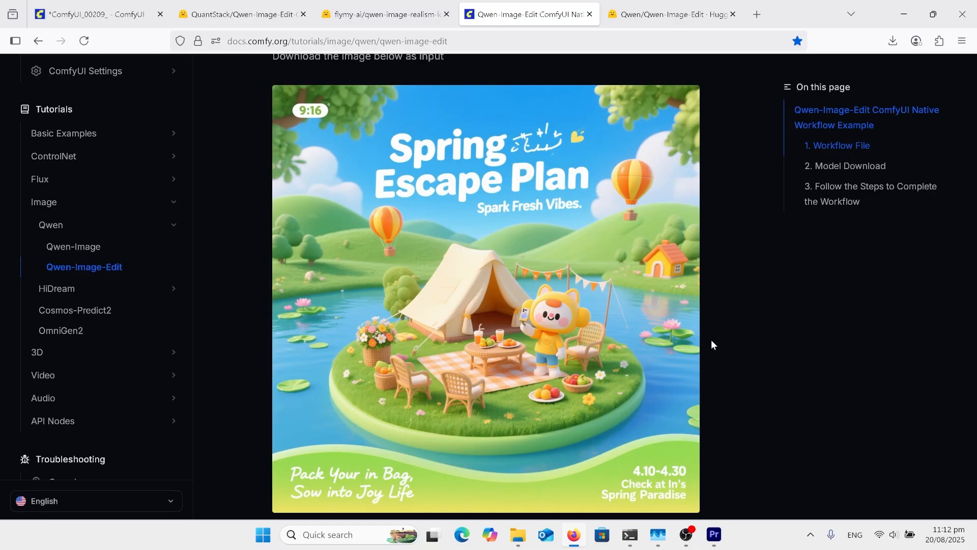
pyautogui.scroll(-3)
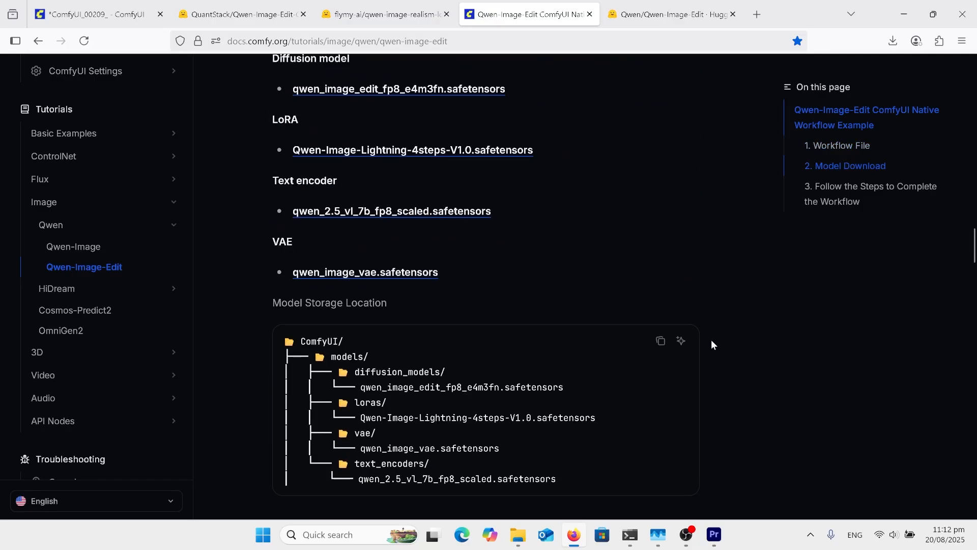
pyautogui.scroll(-3)
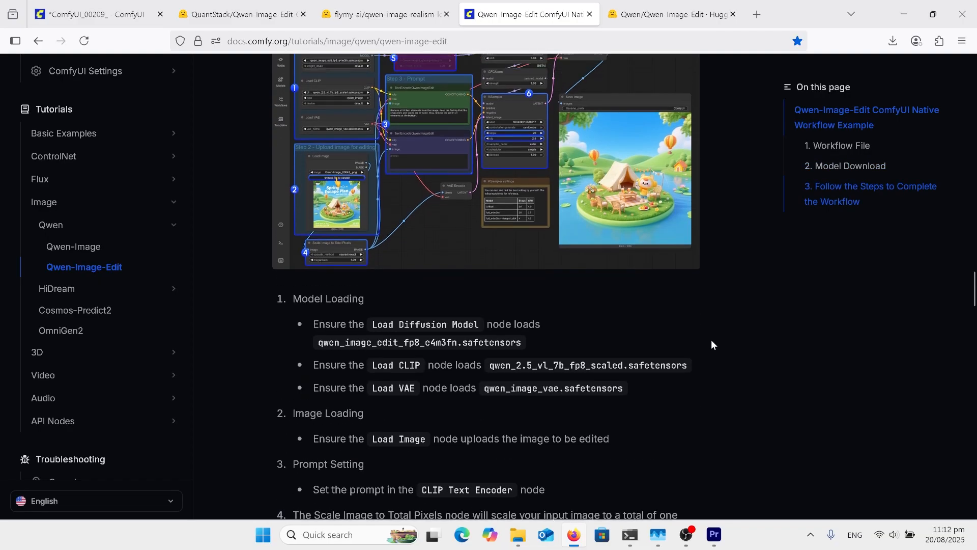
pyautogui.scroll(-3)
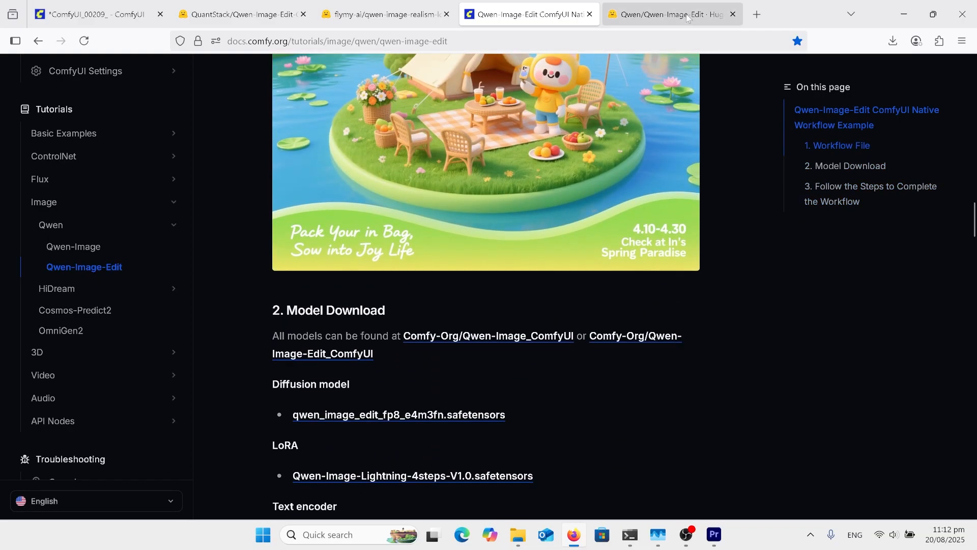
# - Switch to the Hugging Face Qwen-Image-Edit model card and scroll into its examples
pyautogui.click(670, 14)
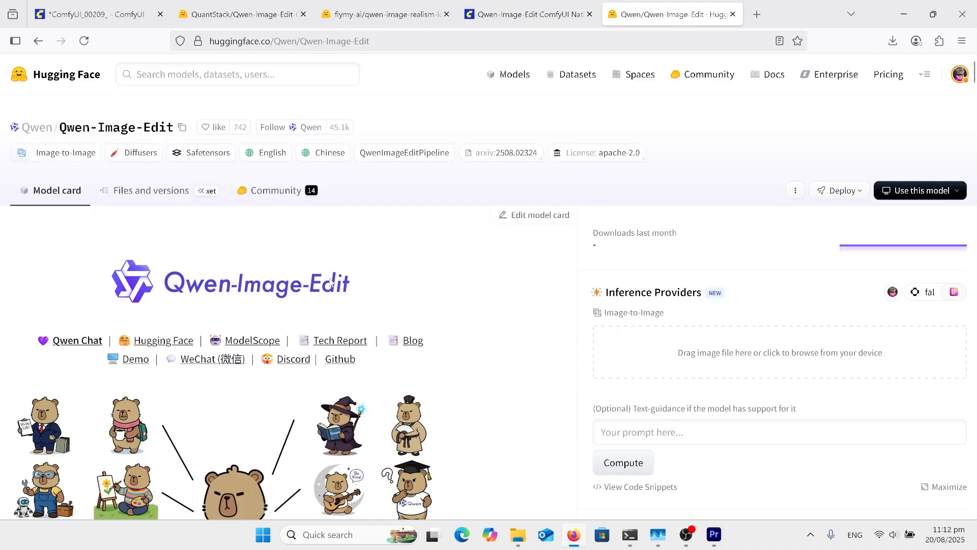
pyautogui.scroll(-3)
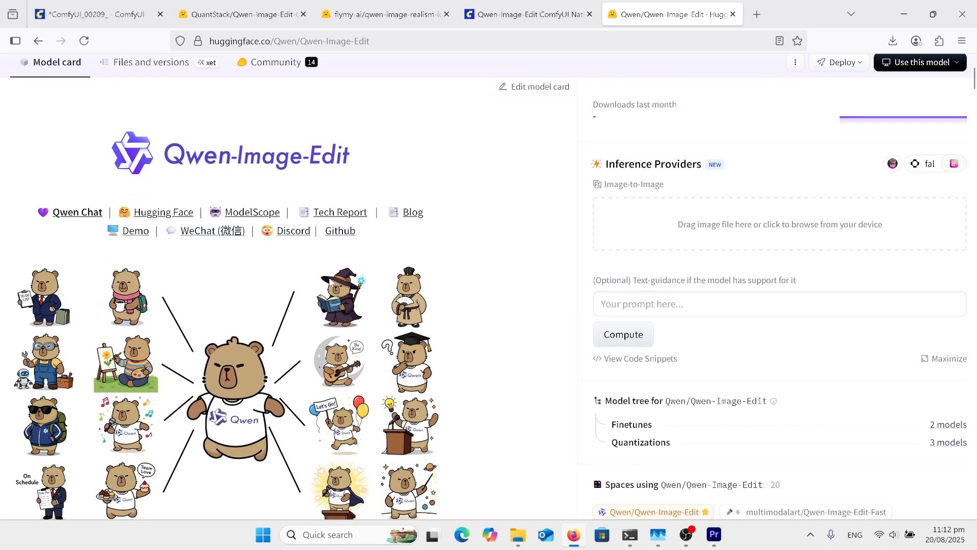
pyautogui.scroll(-3)
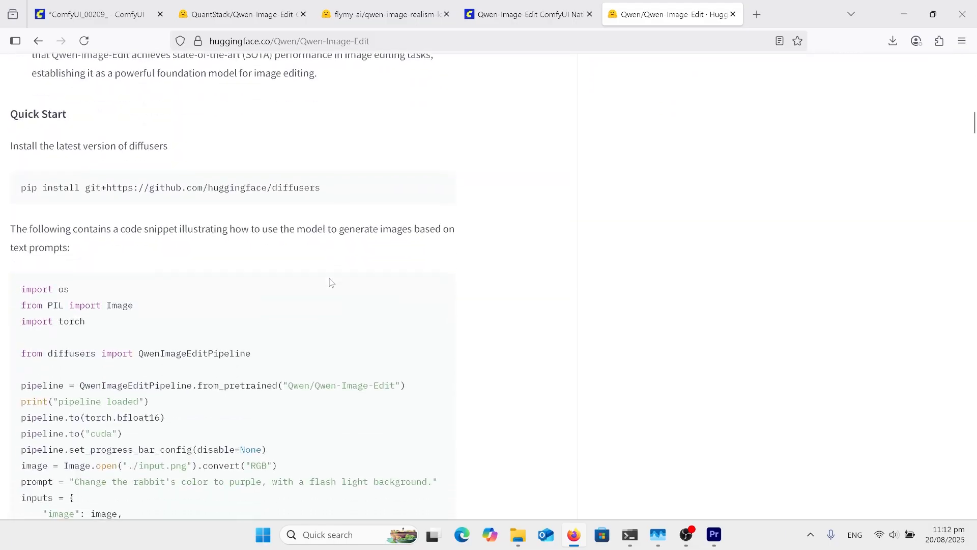
pyautogui.scroll(-3)
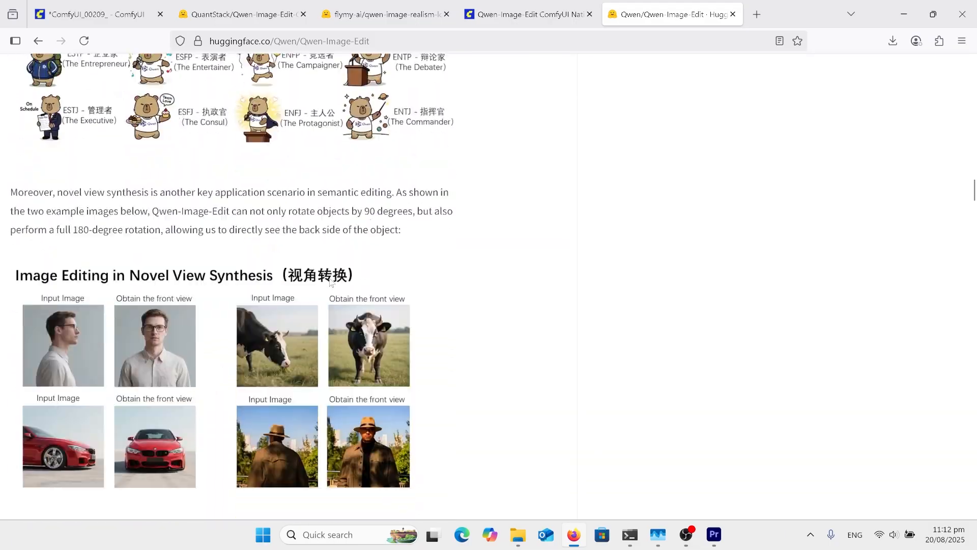
pyautogui.scroll(-3)
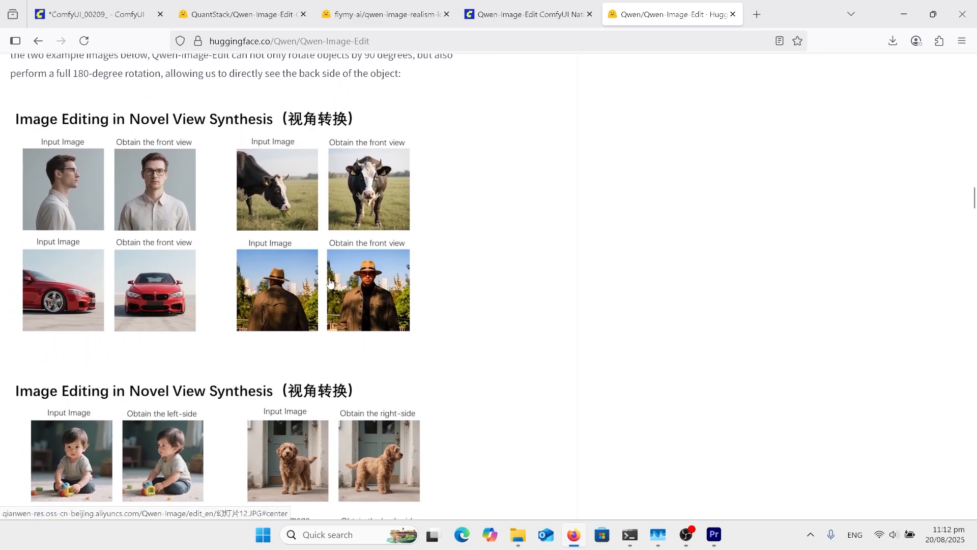
pyautogui.scroll(-3)
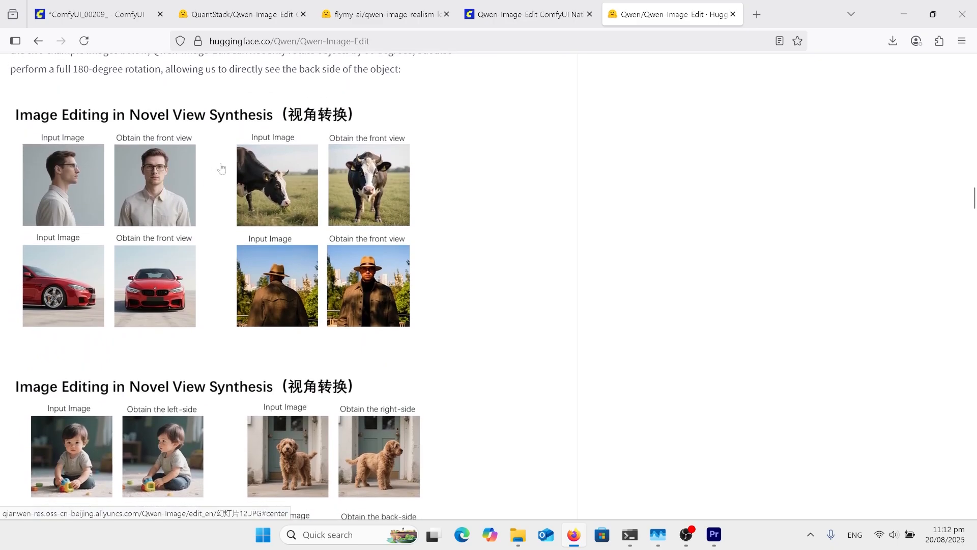
pyautogui.moveTo(432, 278)
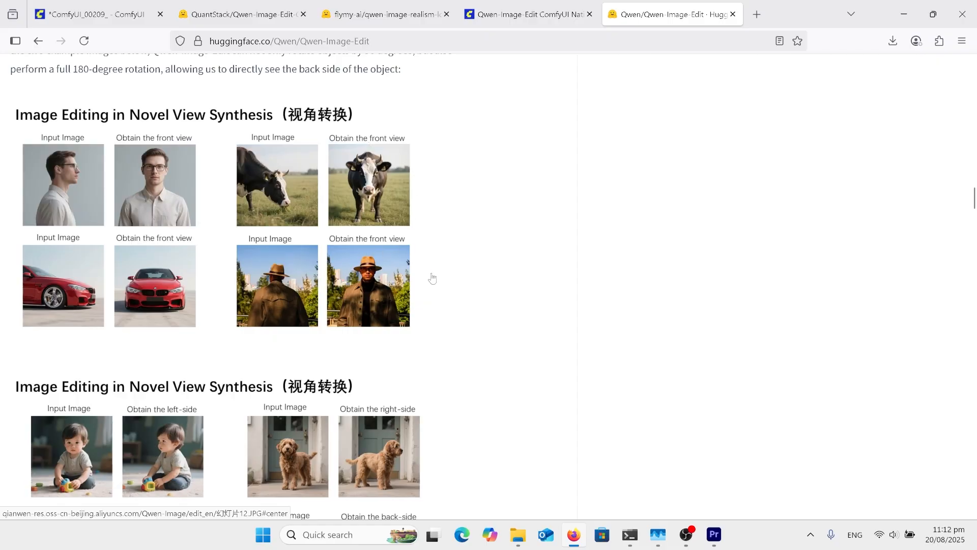
pyautogui.scroll(-3)
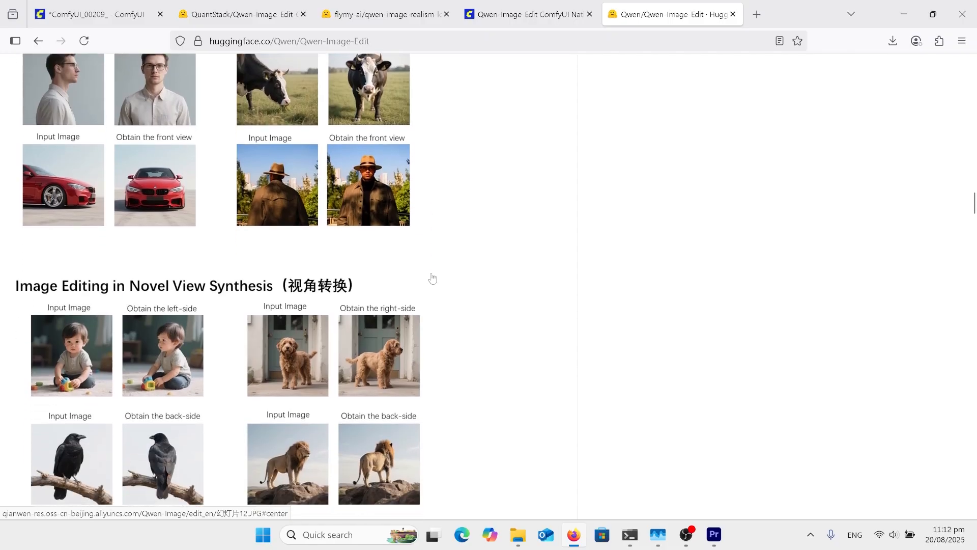
# - Scroll on past the virtual try-on examples to the text editing examples
pyautogui.scroll(-3)
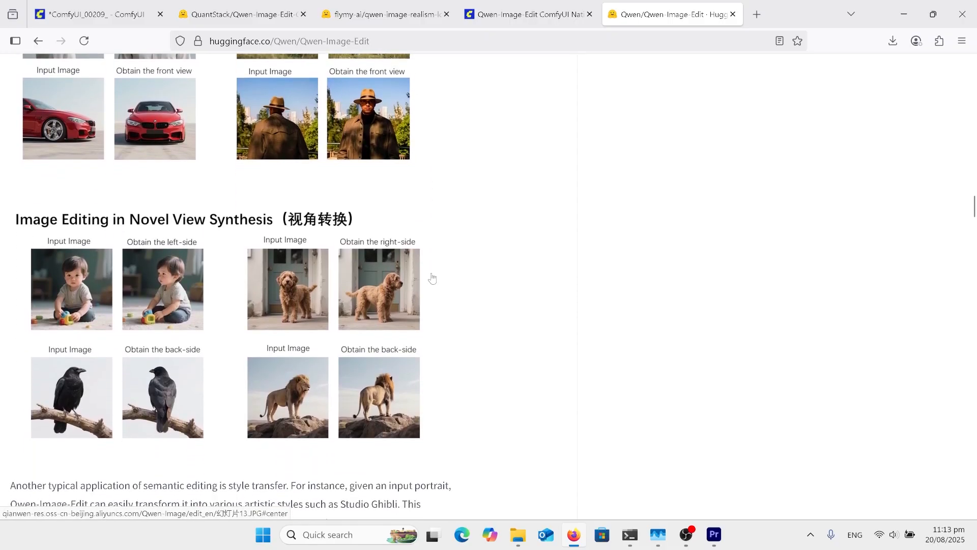
pyautogui.scroll(-3)
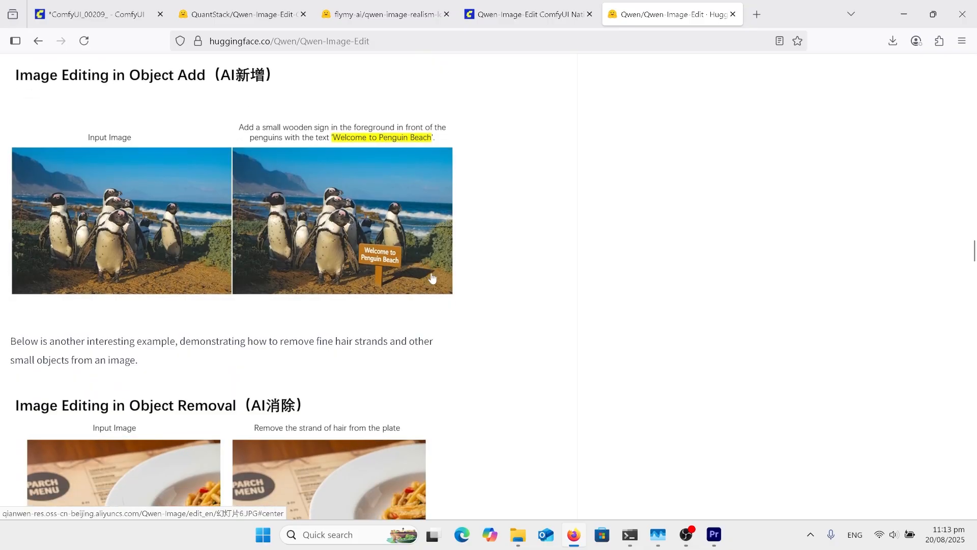
pyautogui.scroll(-3)
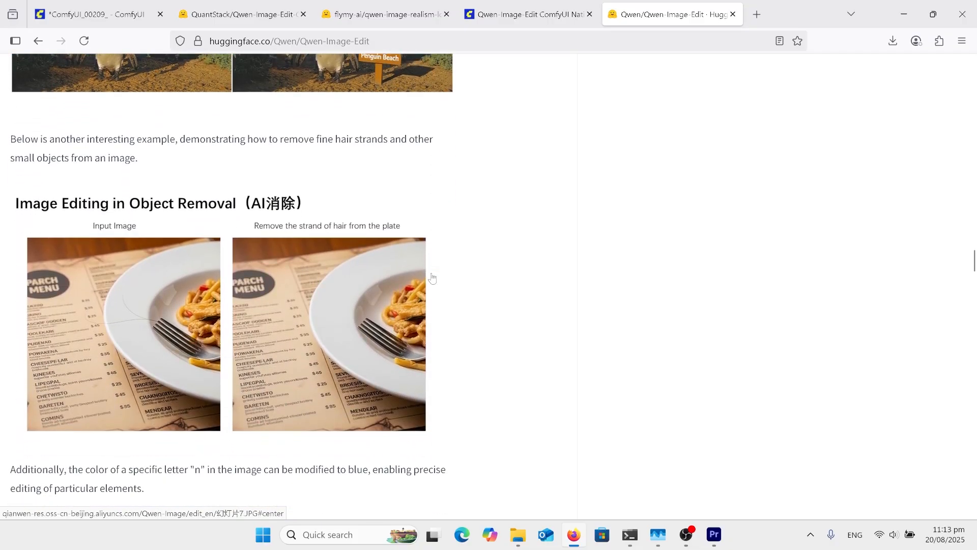
pyautogui.scroll(-3)
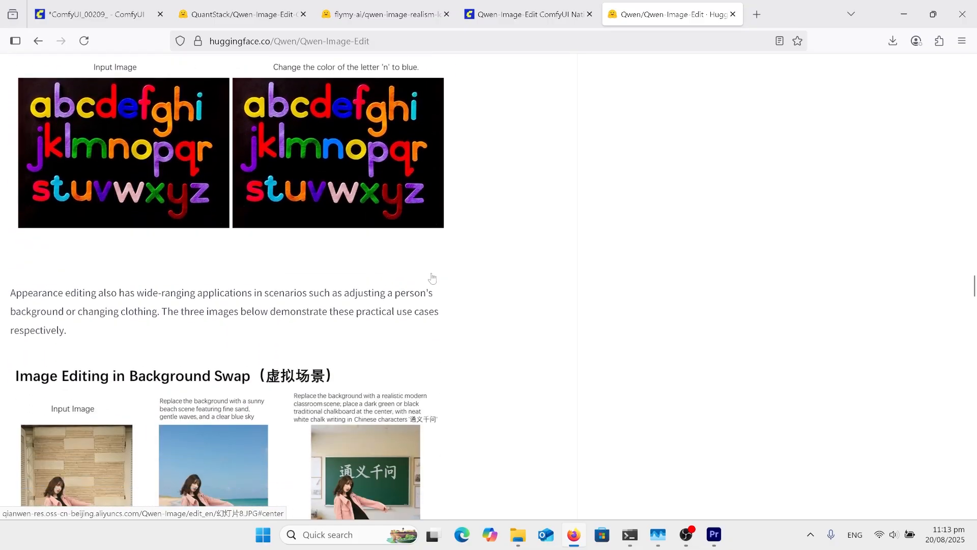
pyautogui.scroll(-3)
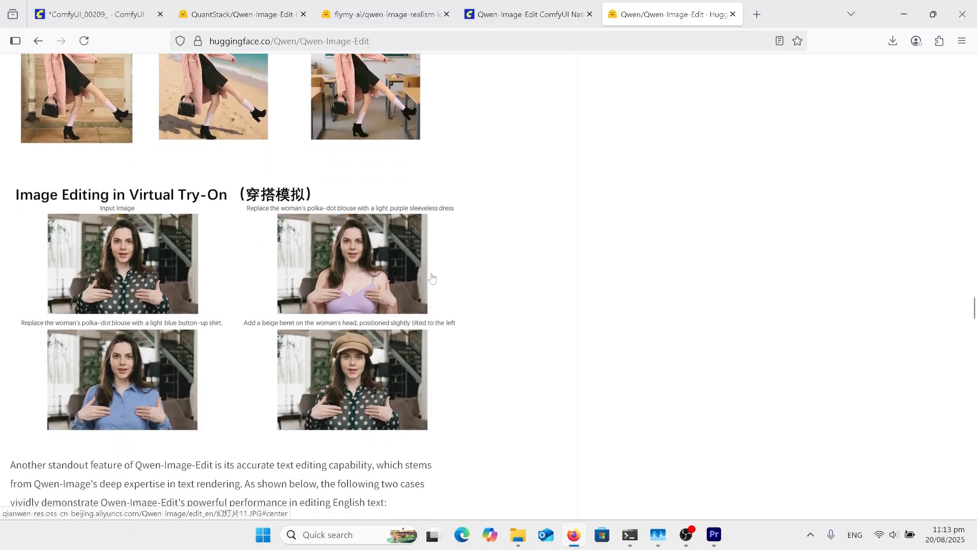
pyautogui.scroll(-3)
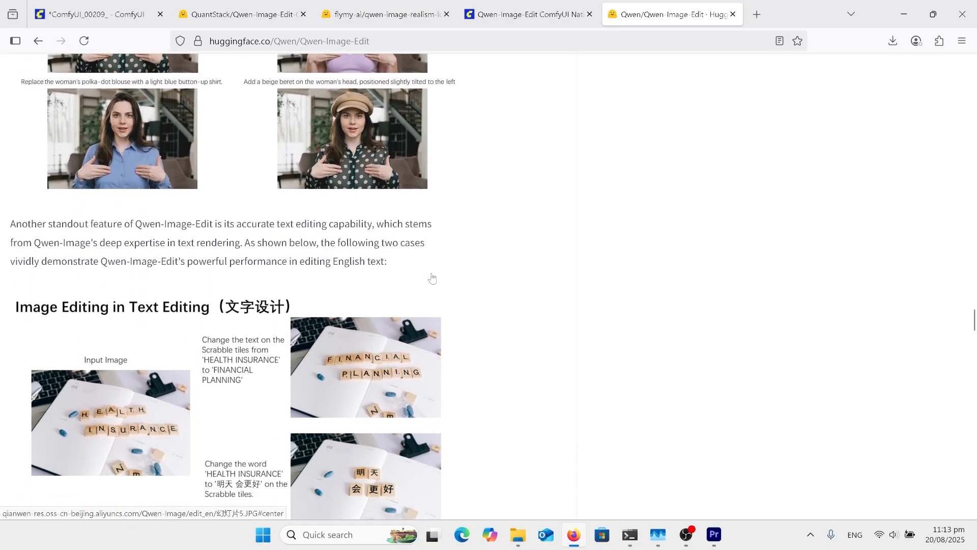
pyautogui.scroll(-3)
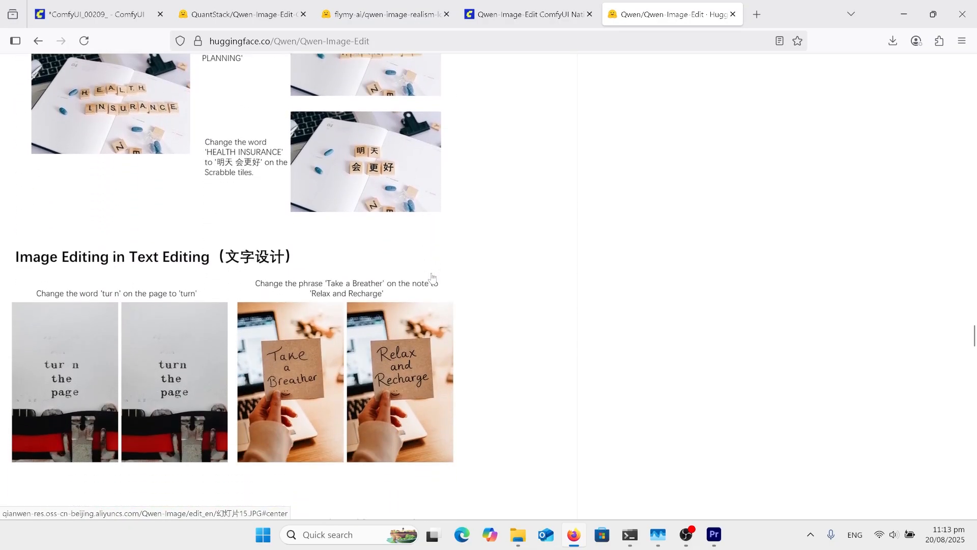
pyautogui.scroll(-3)
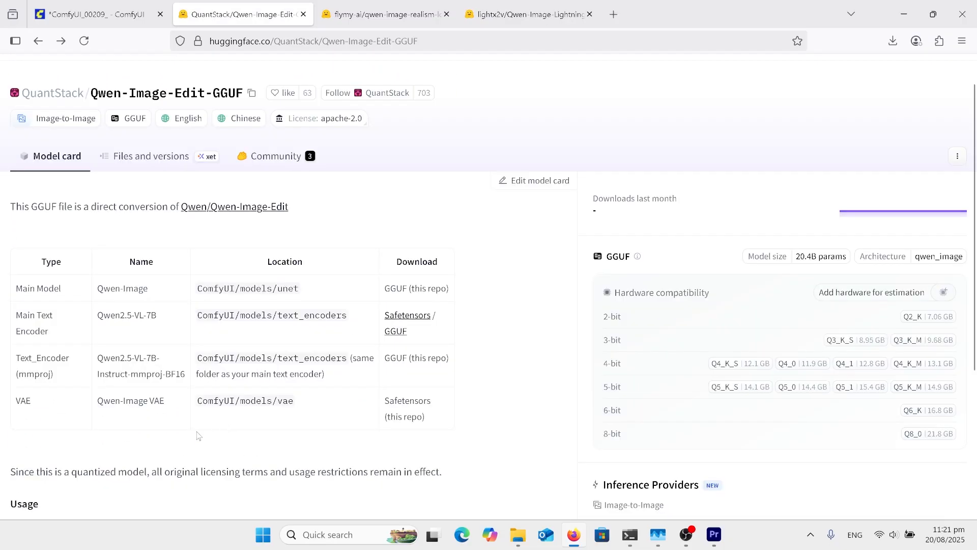
pyautogui.moveTo(123, 439)
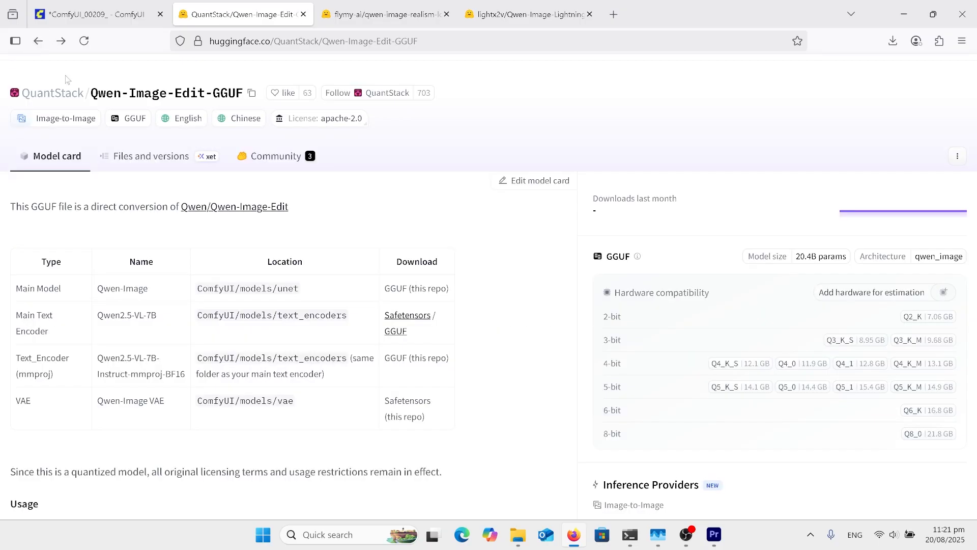
# - Browse the GGUF repository files: VAE, mmproj folders and Q2_K to Q8_0 quantizations
pyautogui.click(150, 156)
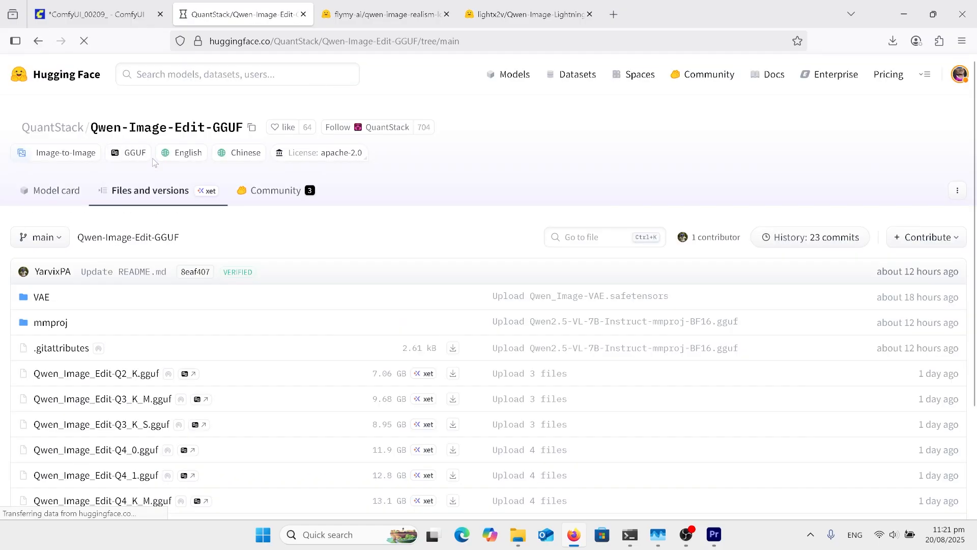
pyautogui.scroll(-3)
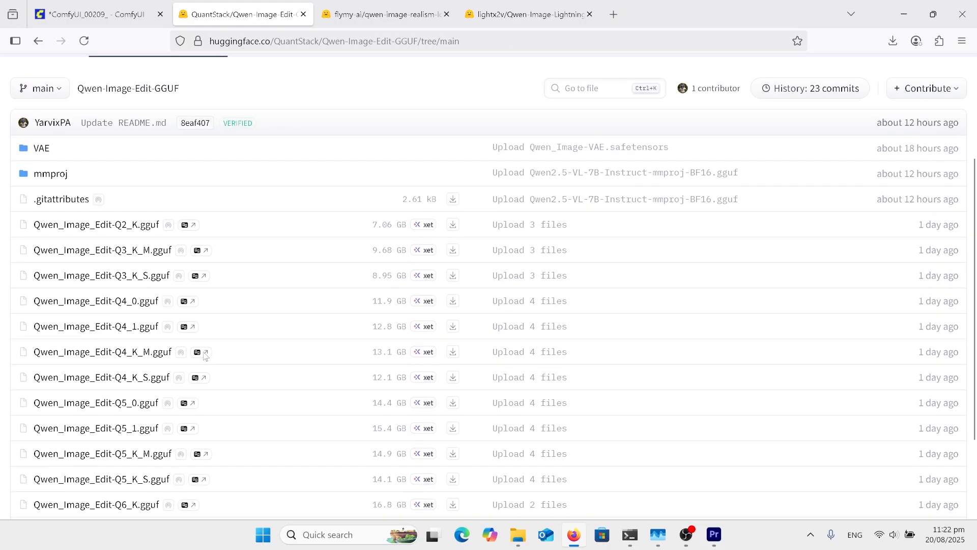
pyautogui.scroll(-3)
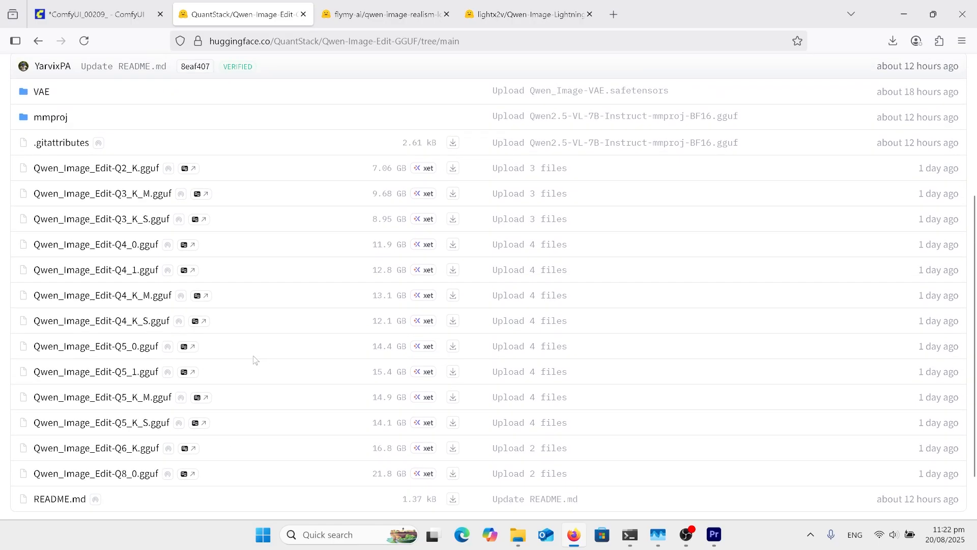
pyautogui.scroll(-3)
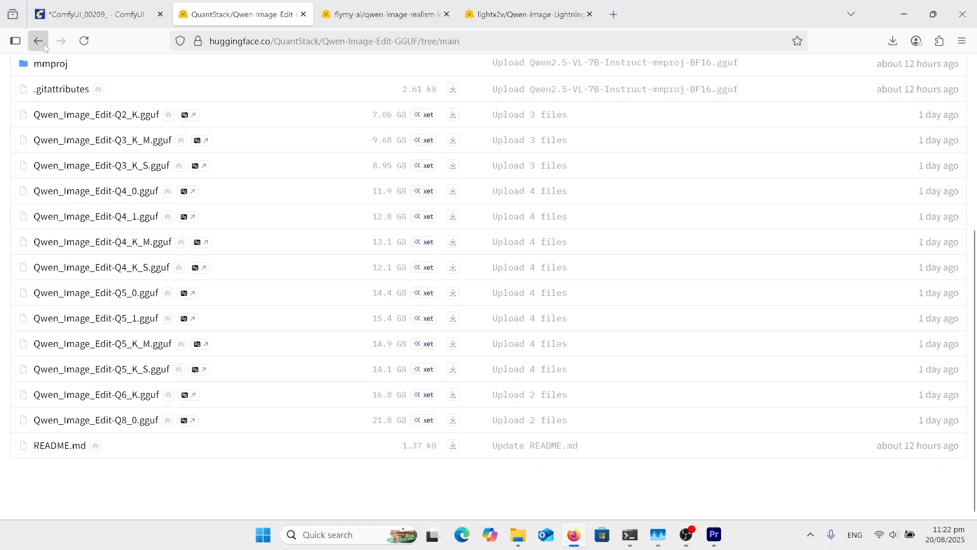
pyautogui.moveTo(37, 40)
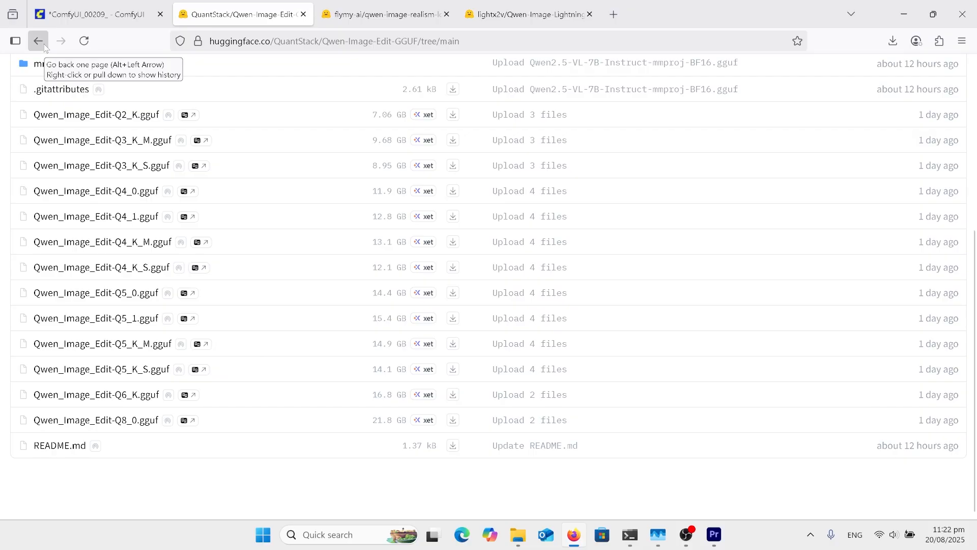
# - View the realism LoRA and Qwen-Image-Lightning repository pages, then return to ComfyUI
pyautogui.click(383, 14)
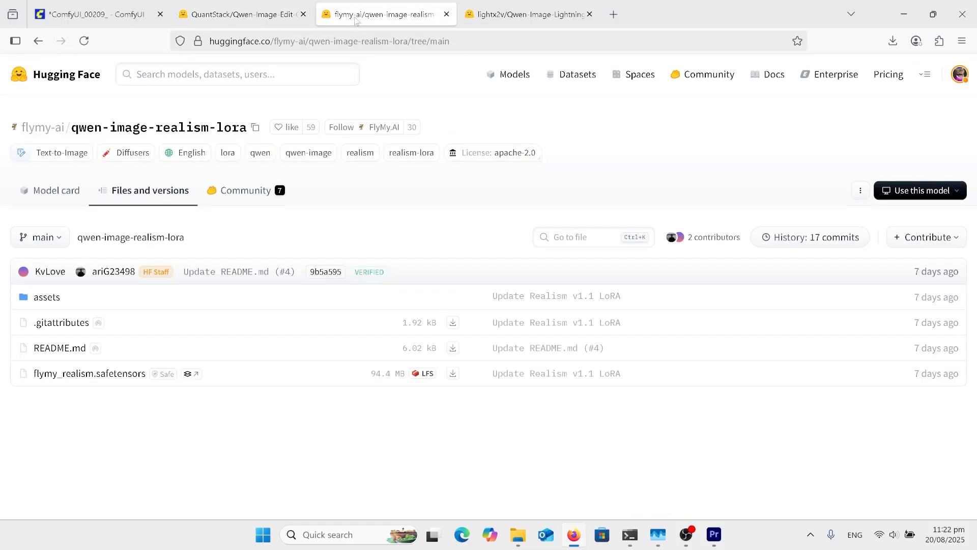
pyautogui.moveTo(342, 199)
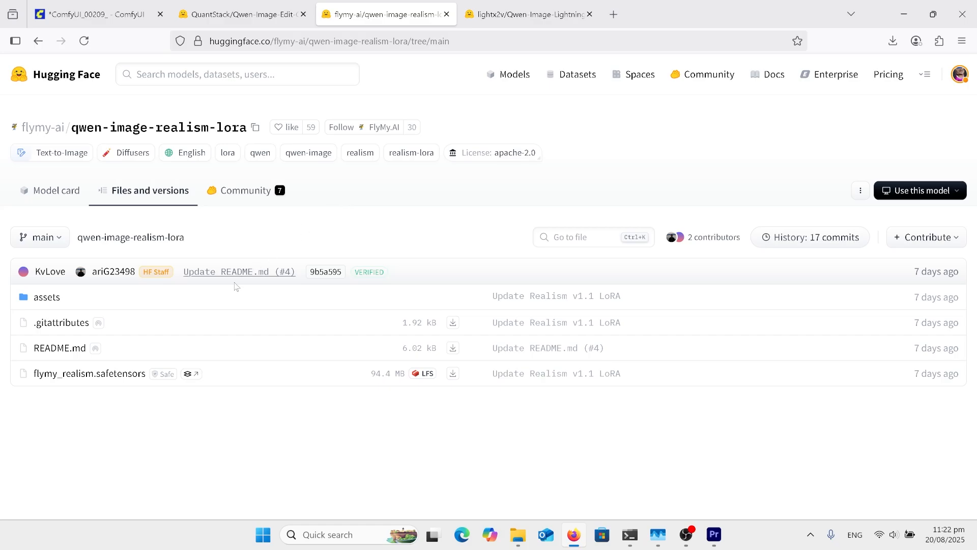
pyautogui.click(527, 13)
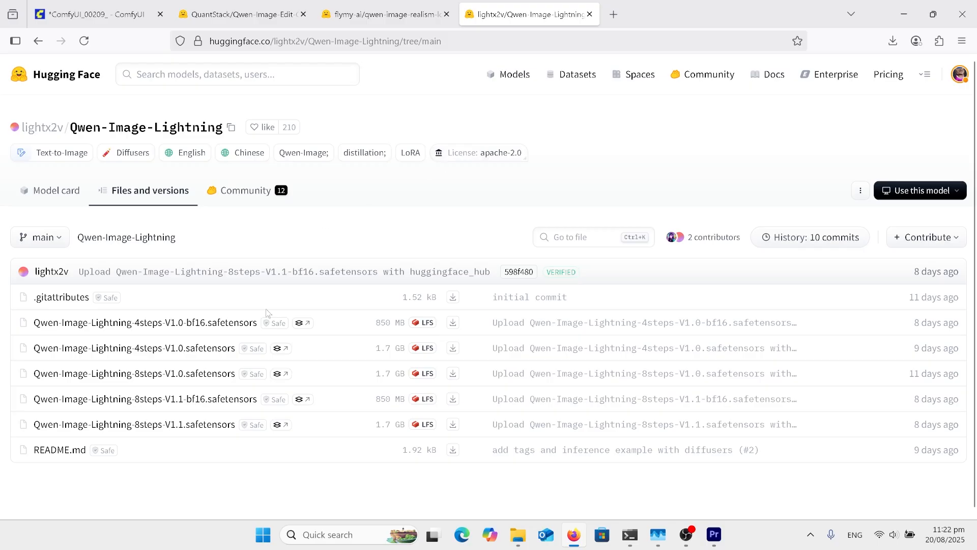
pyautogui.moveTo(434, 271)
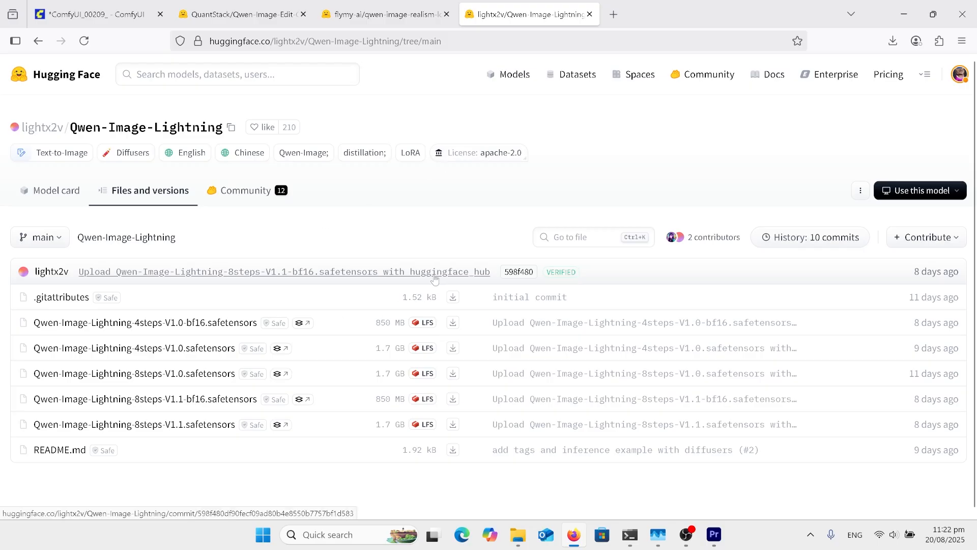
pyautogui.moveTo(249, 367)
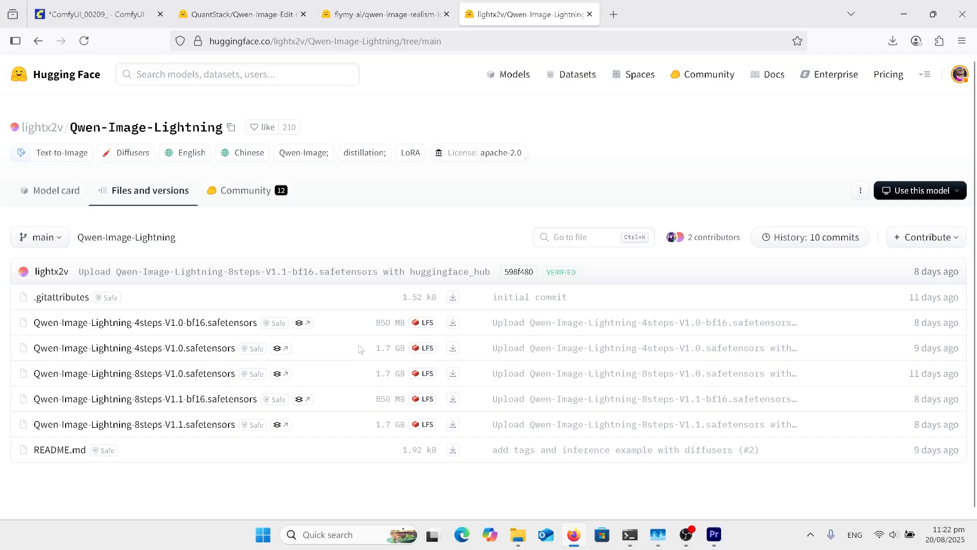
pyautogui.click(94, 14)
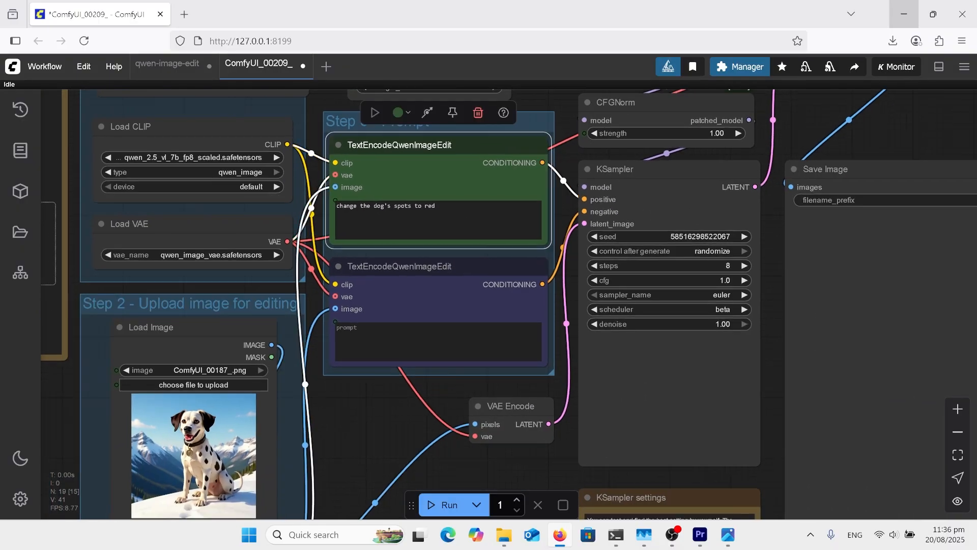
# - Scroll to the Load Image and 'change the dog's spots to red' prompt nodes
pyautogui.scroll(3)
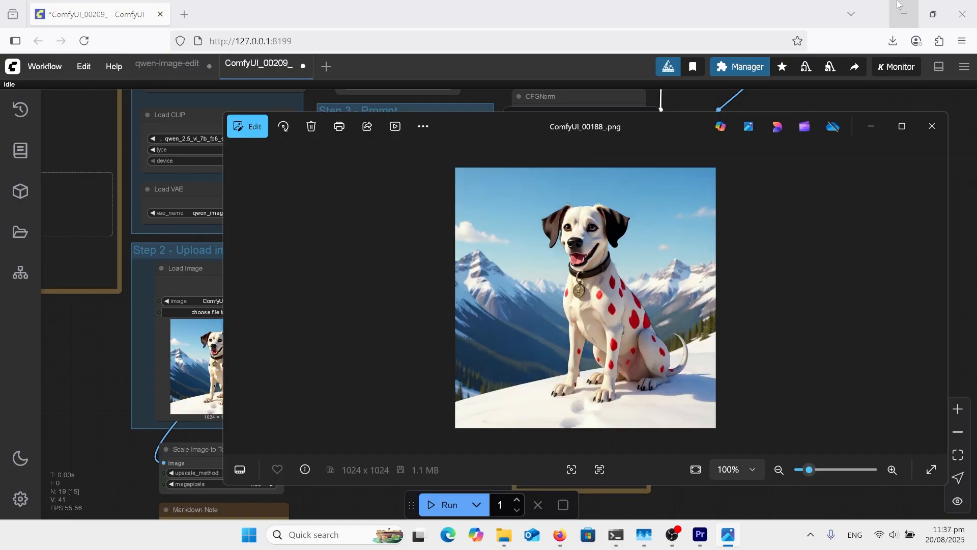
pyautogui.moveTo(571, 301)
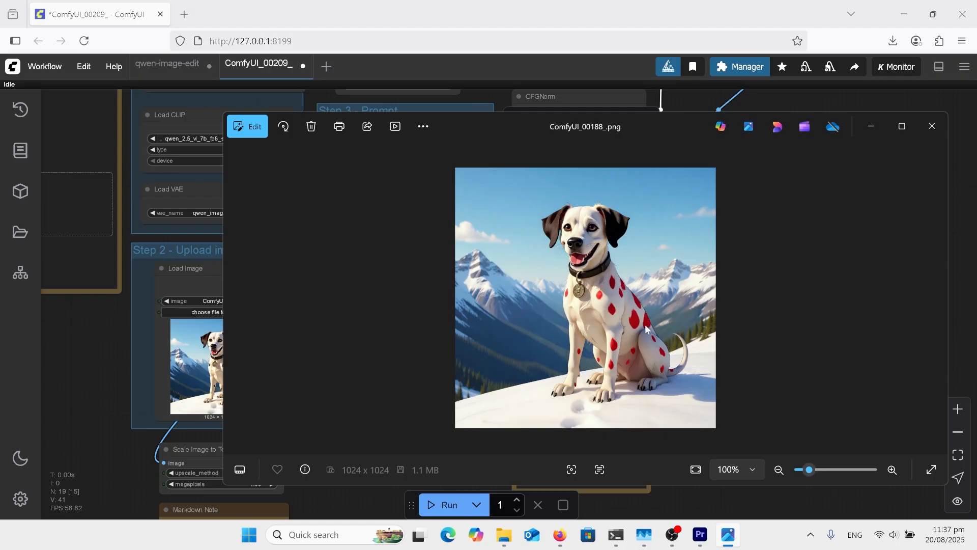
# - Advance from ComfyUI_00188_.png to ComfyUI_00189_.png, the gold-medallion dog version
pyautogui.click(234, 298)
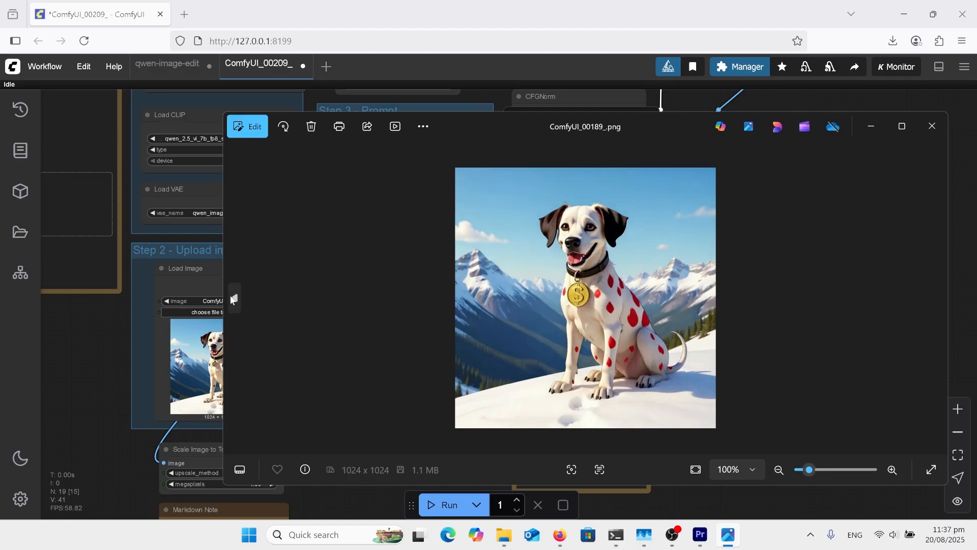
pyautogui.moveTo(335, 278)
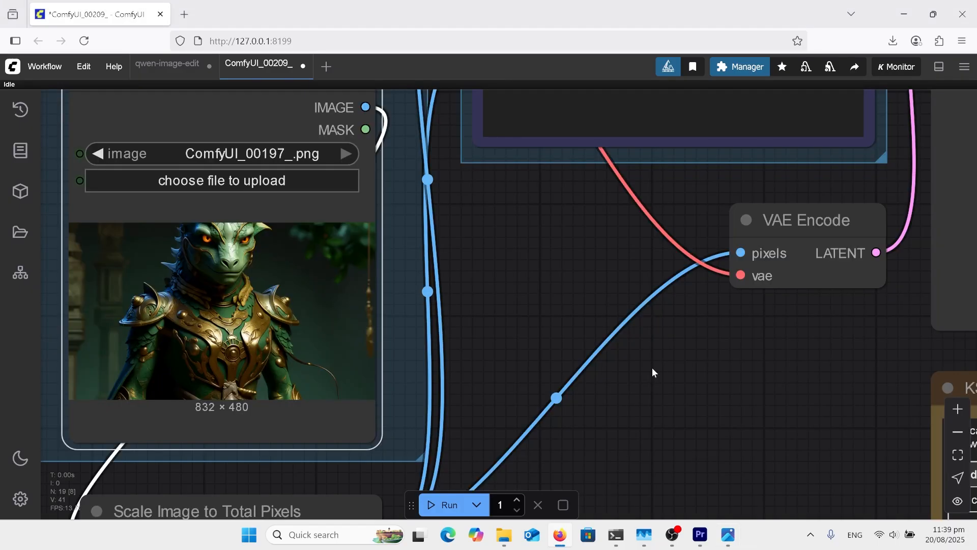
pyautogui.moveTo(709, 443)
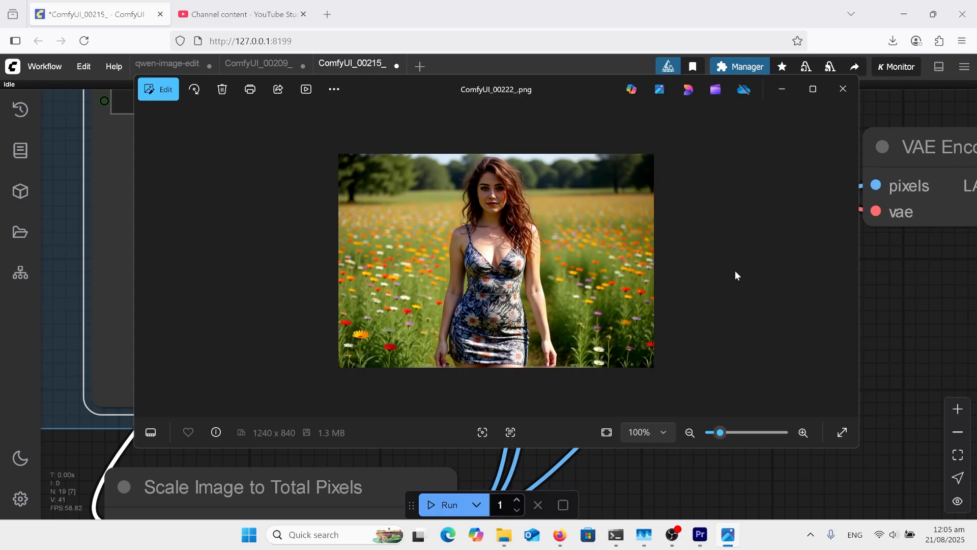
pyautogui.moveTo(819, 275)
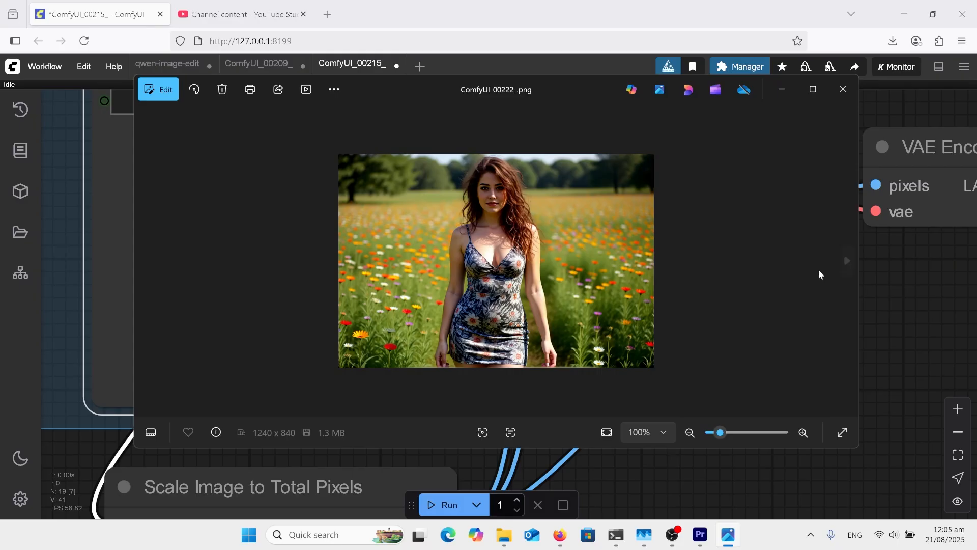
# - Step to the white dress (ComfyUI_00226_) and I ♥ Dogs T-shirt (ComfyUI_00231_) results
pyautogui.click(846, 260)
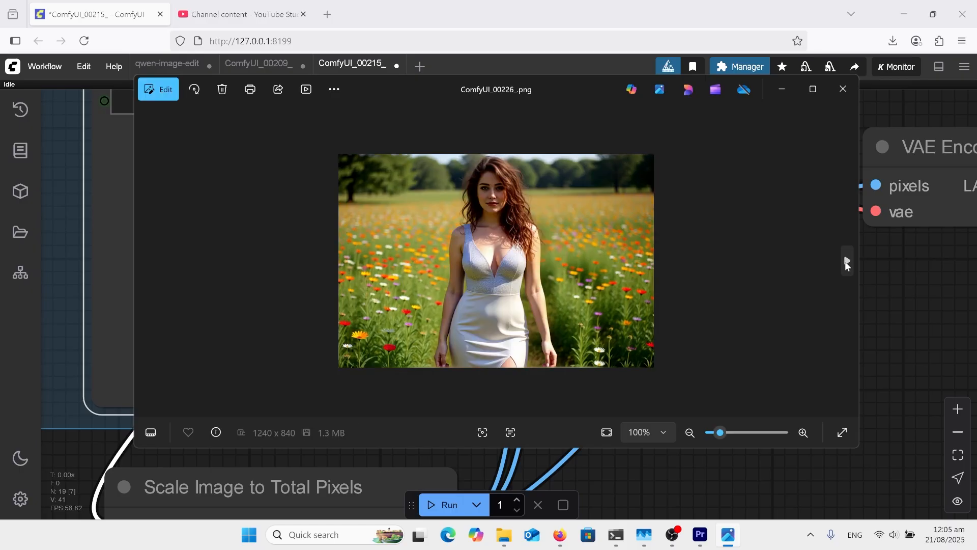
pyautogui.click(845, 261)
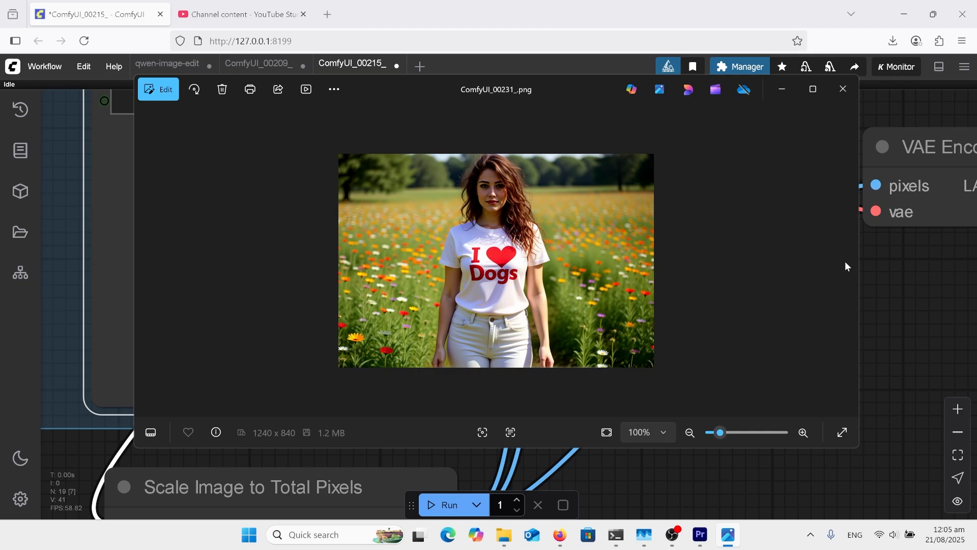
pyautogui.moveTo(843, 262)
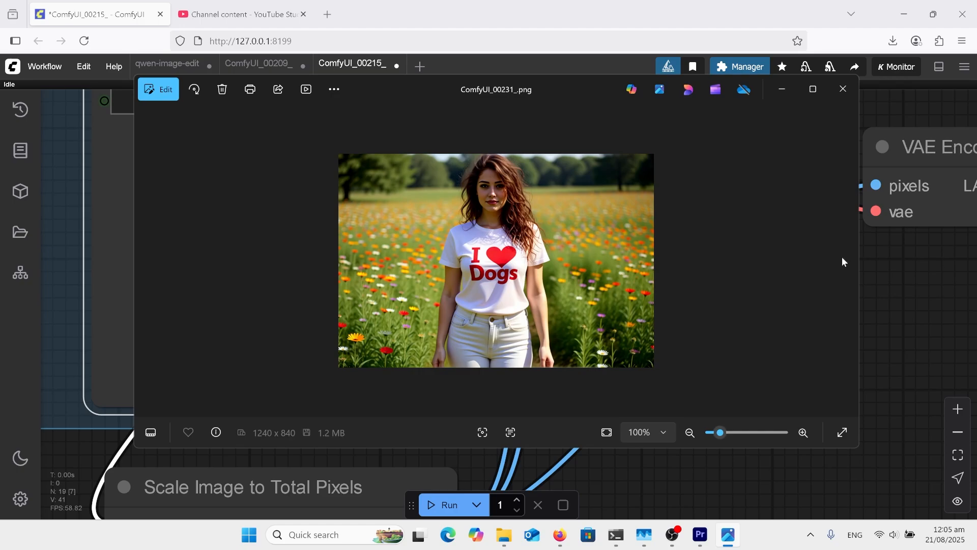